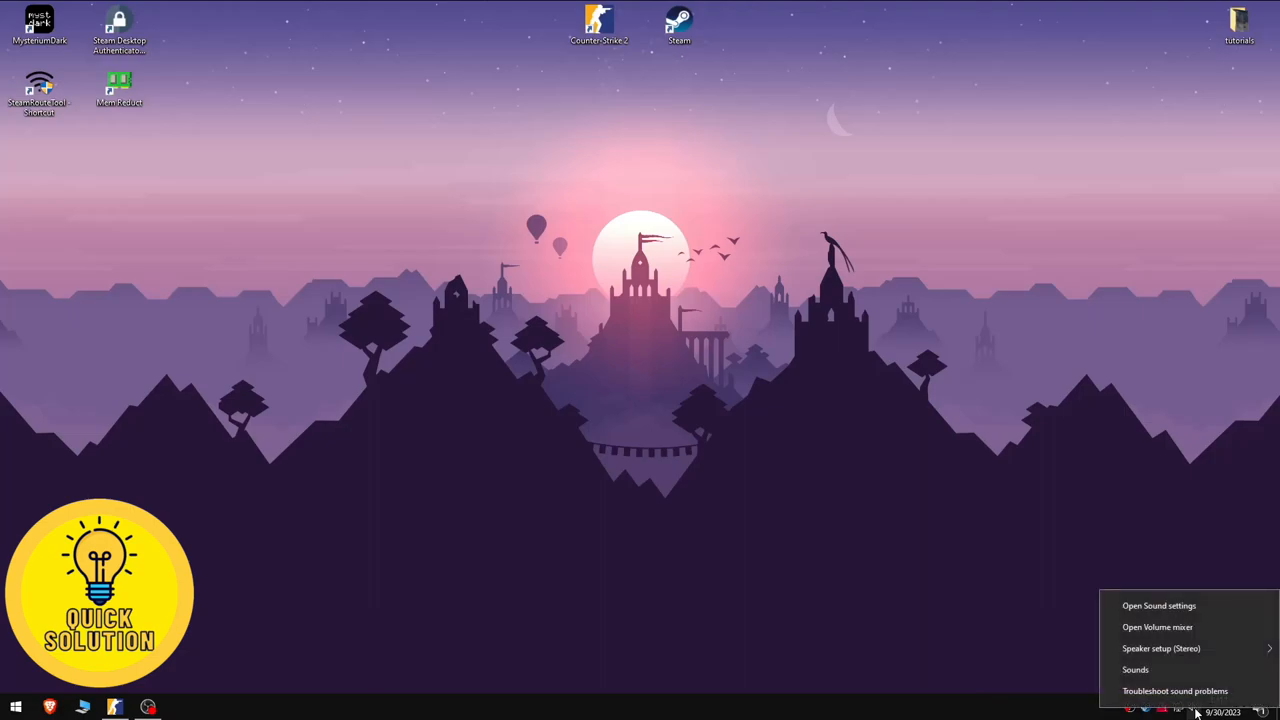
mouse_move(1168, 610)
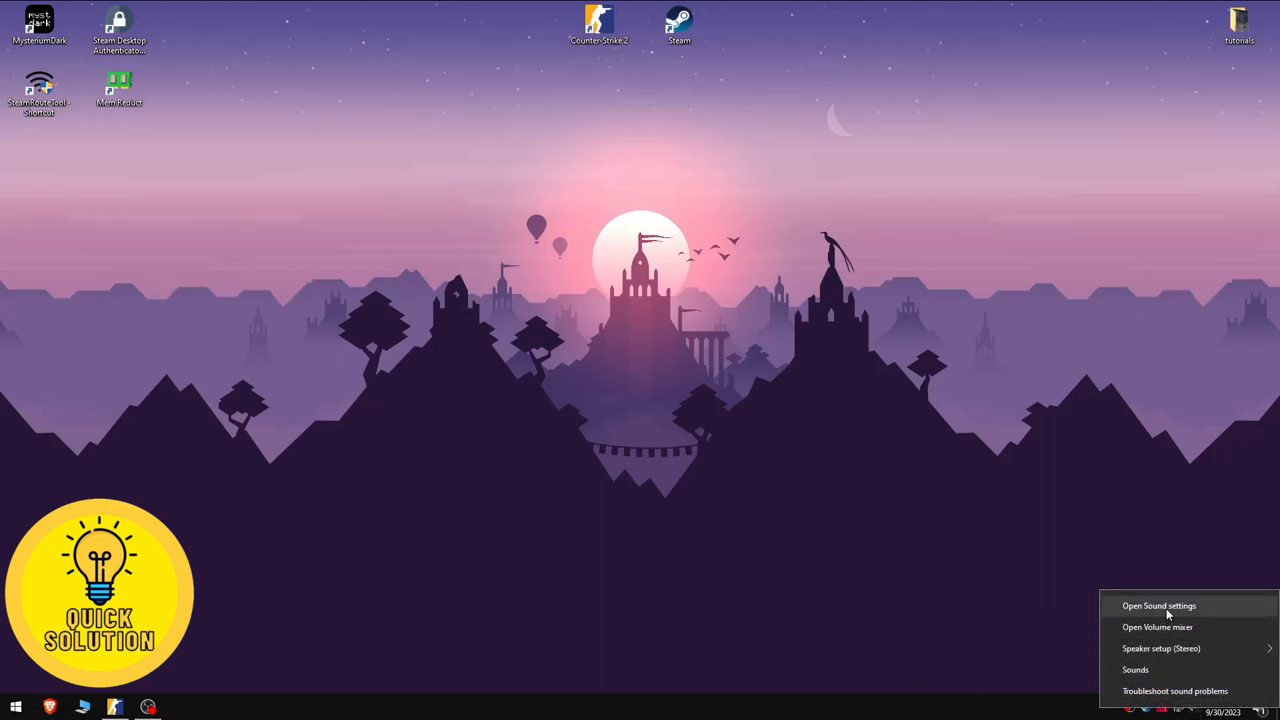
View the Input section of the Windows Sound page, which reports no input devices found.
left_click(1158, 604)
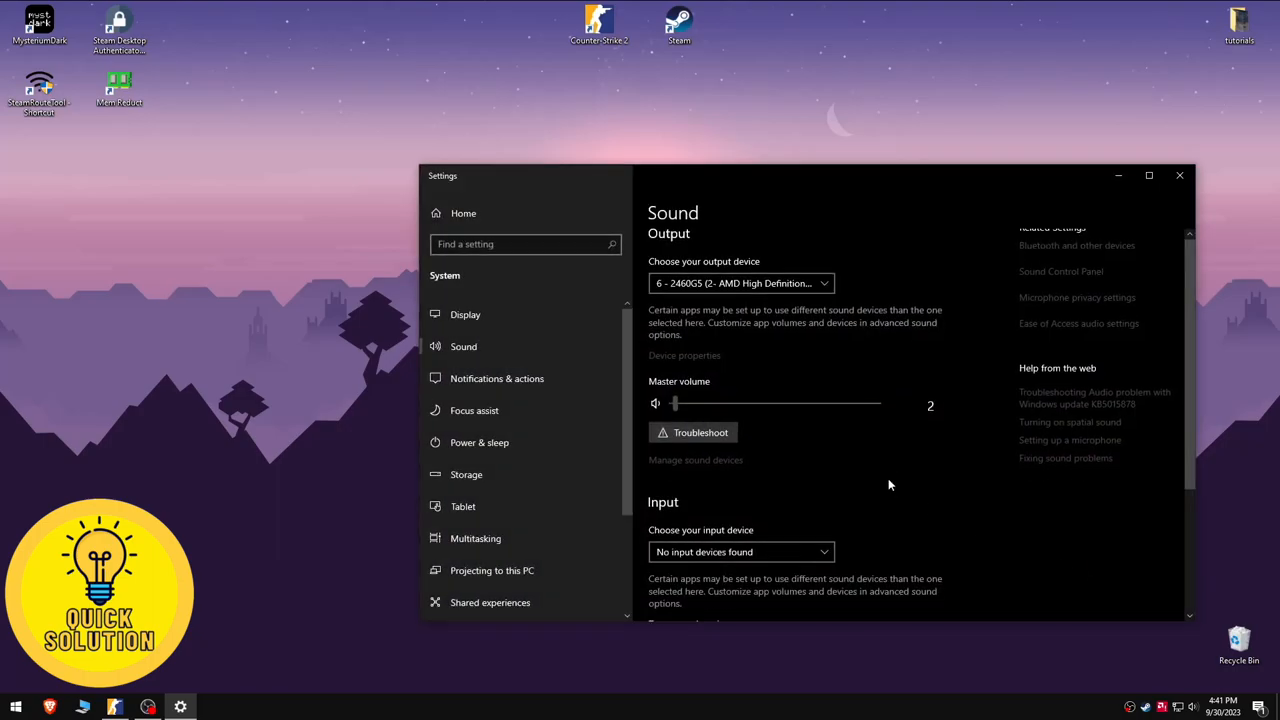
scroll("down", 3)
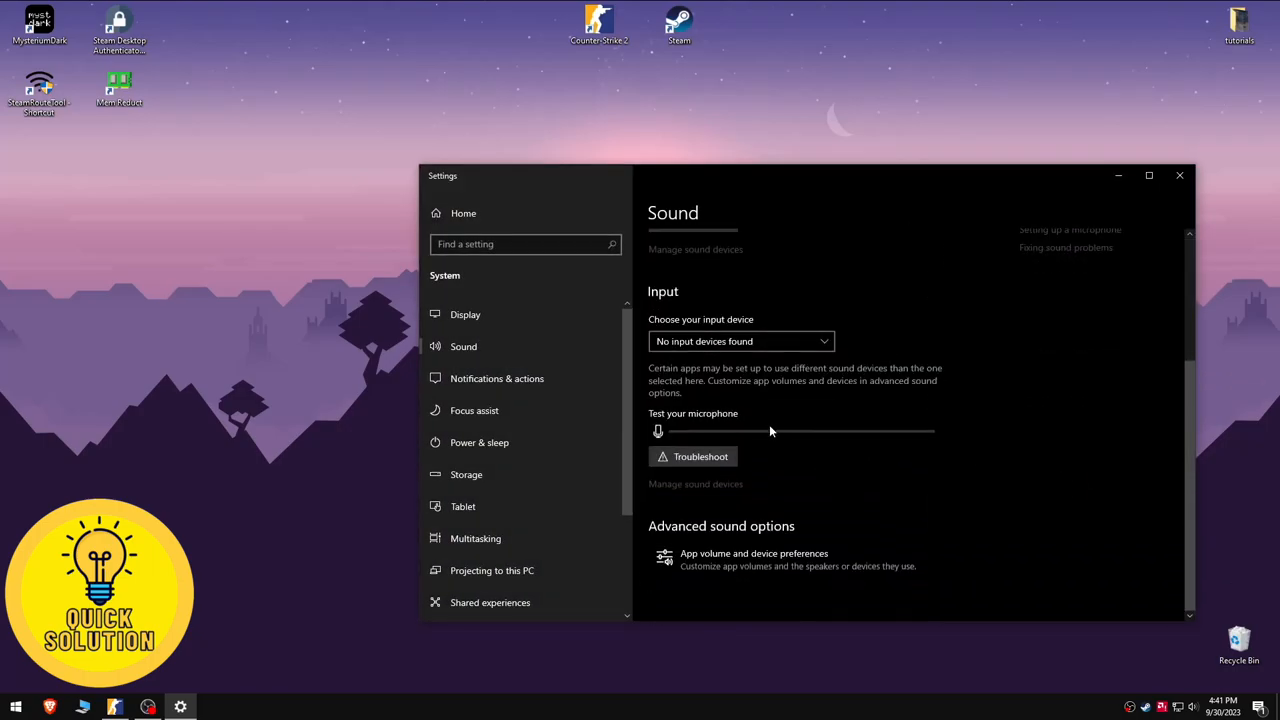
mouse_move(874, 412)
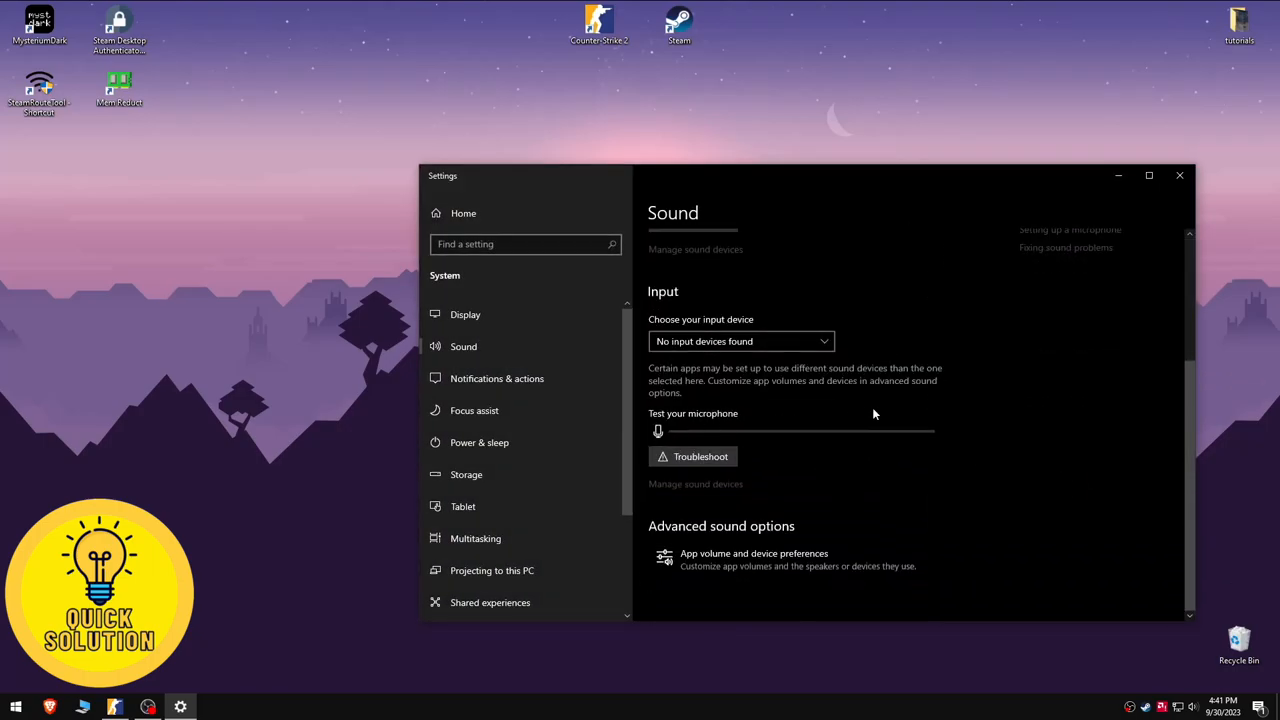
mouse_move(922, 404)
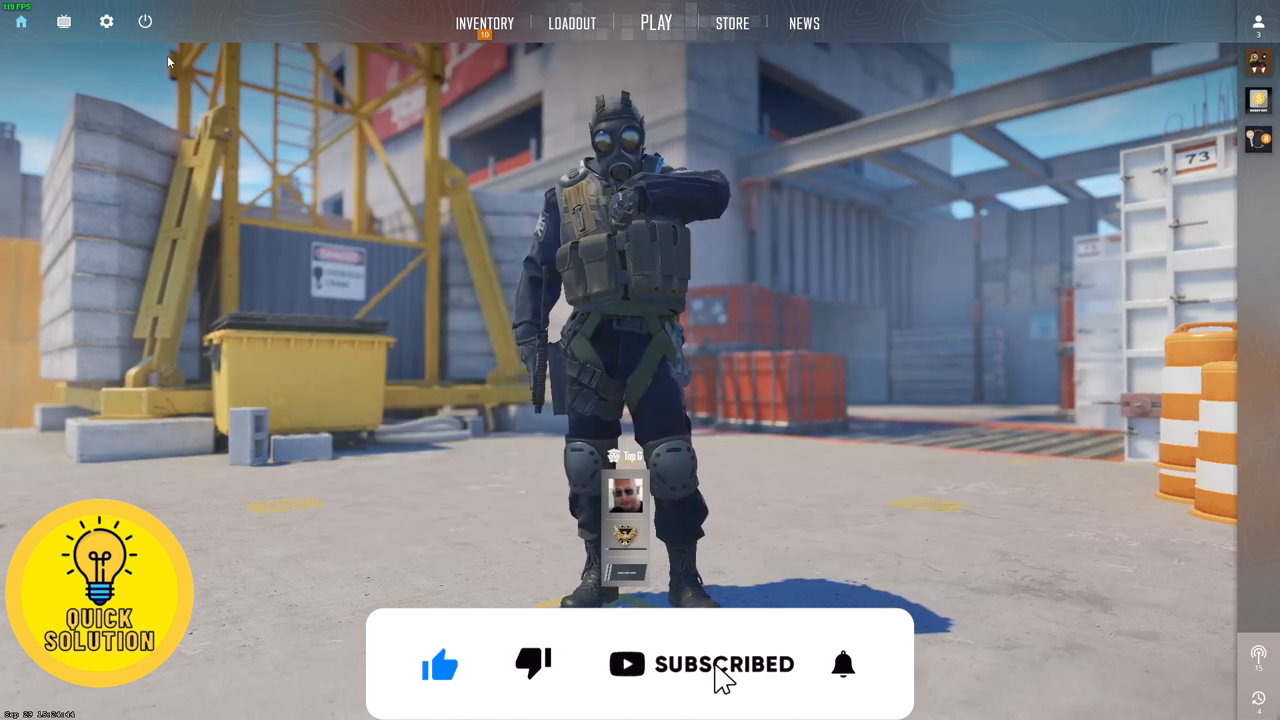
In the CS2 Audio settings, reselect the AMD High Definition audio device.
left_click(106, 20)
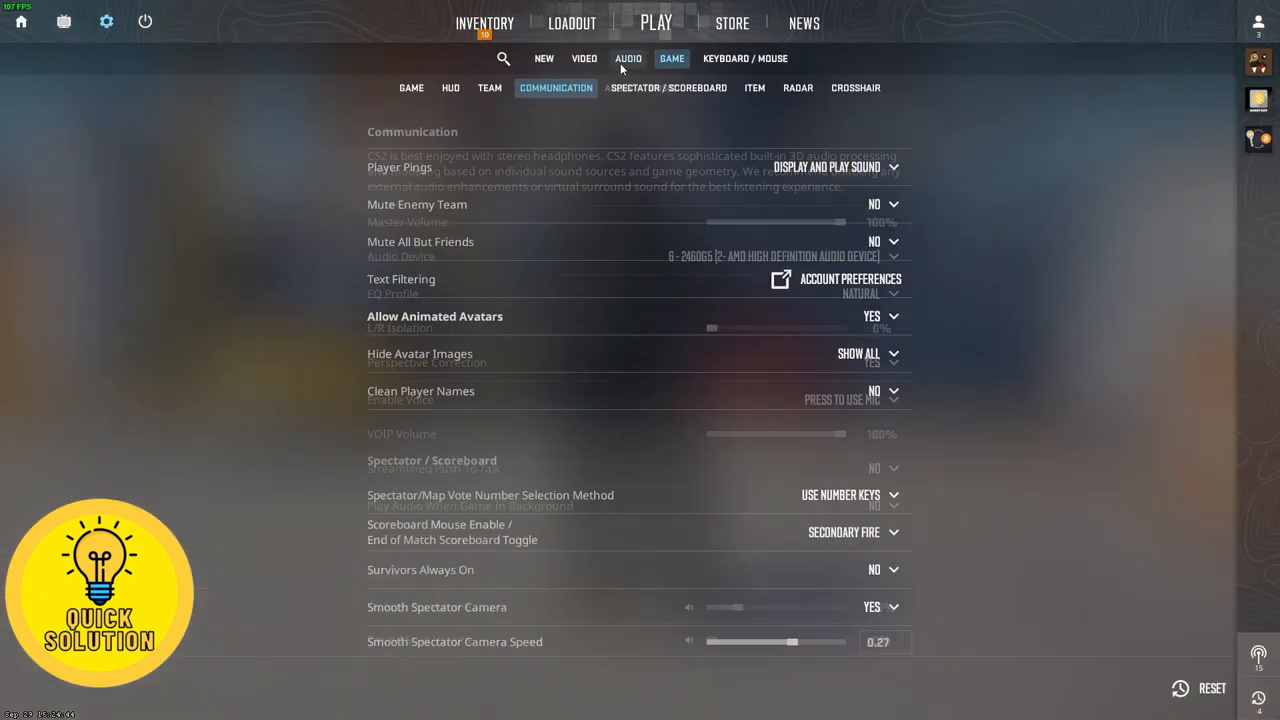
left_click(630, 58)
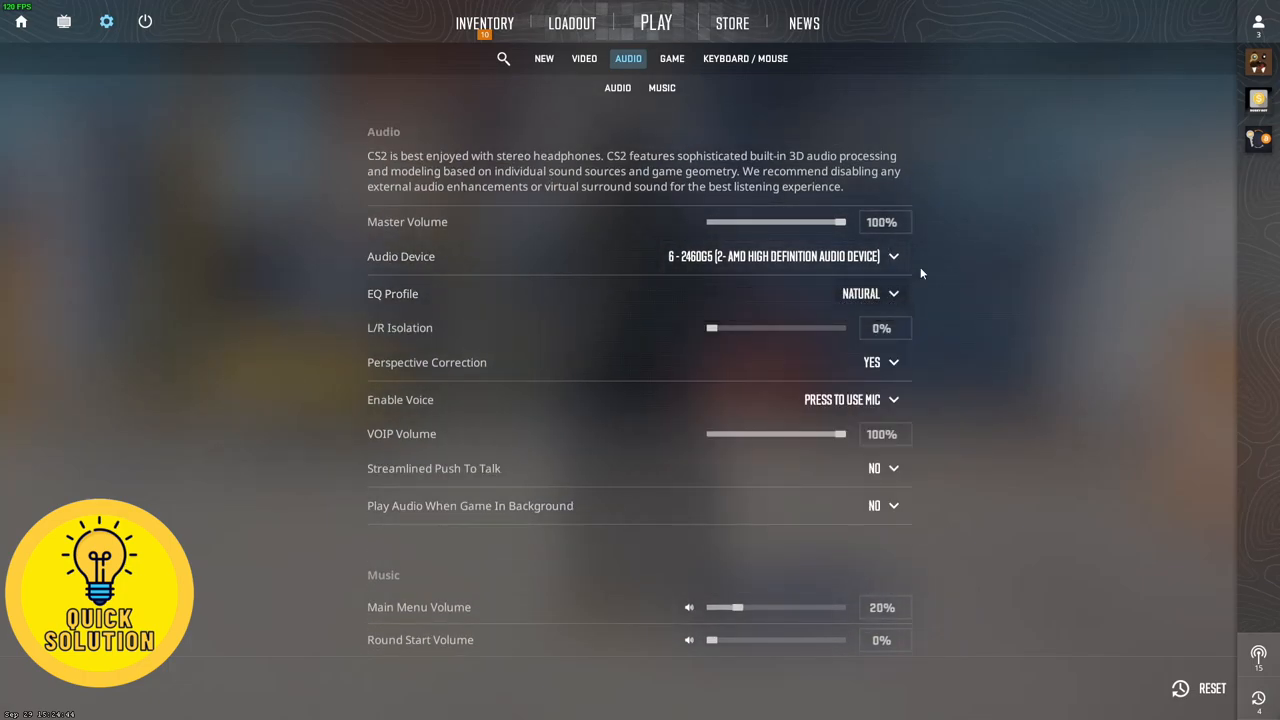
left_click(870, 400)
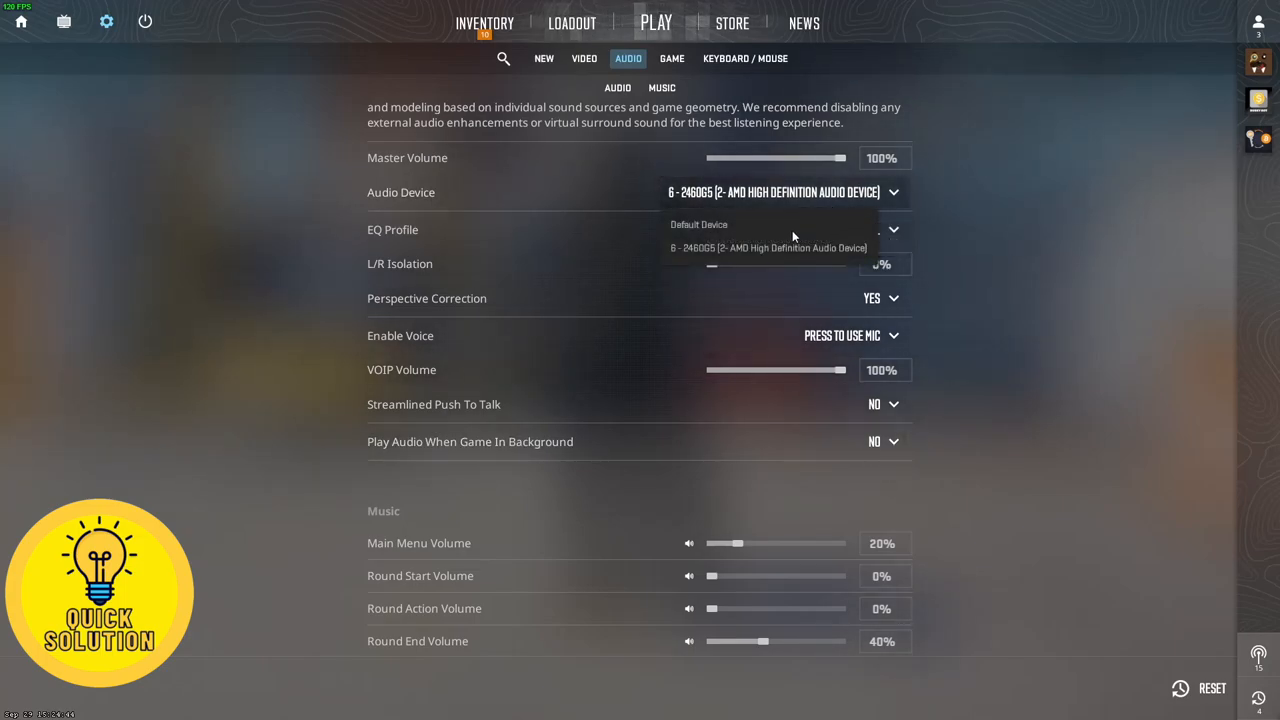
left_click(698, 224)
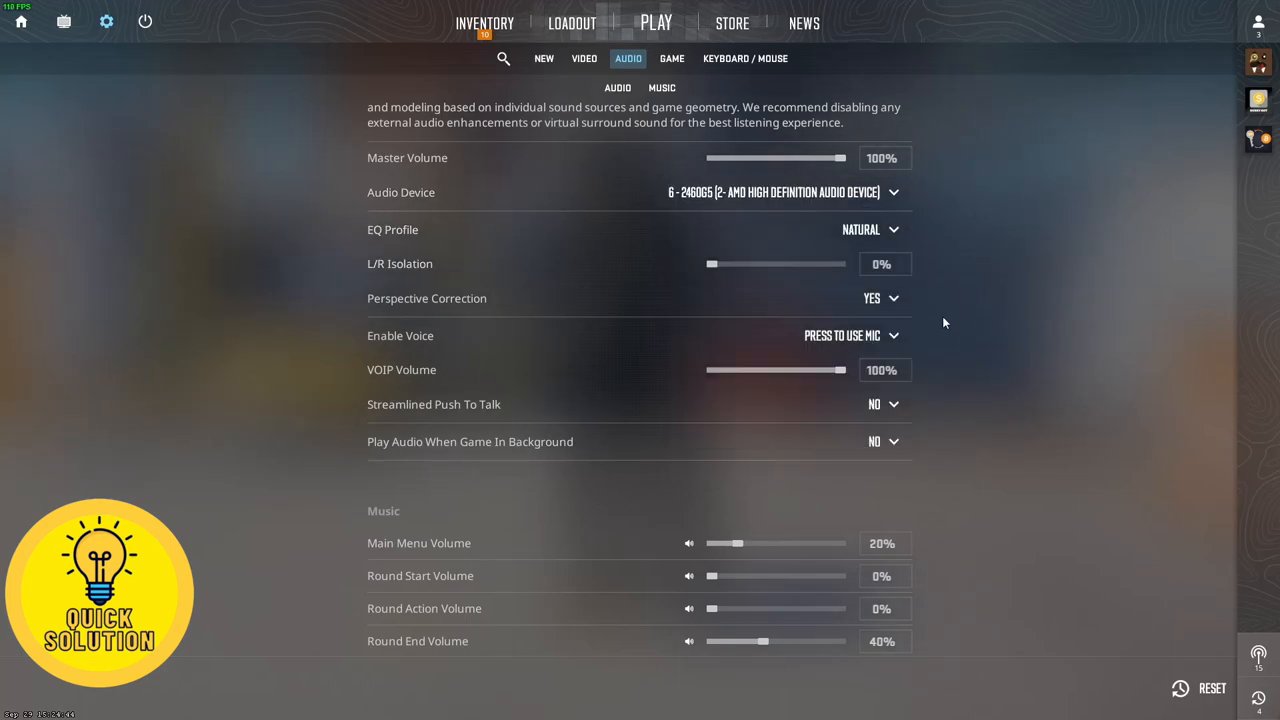
Toggle Streamlined Push To Talk and leave it set to NO, keeping press-to-use-mic.
left_click(882, 404)
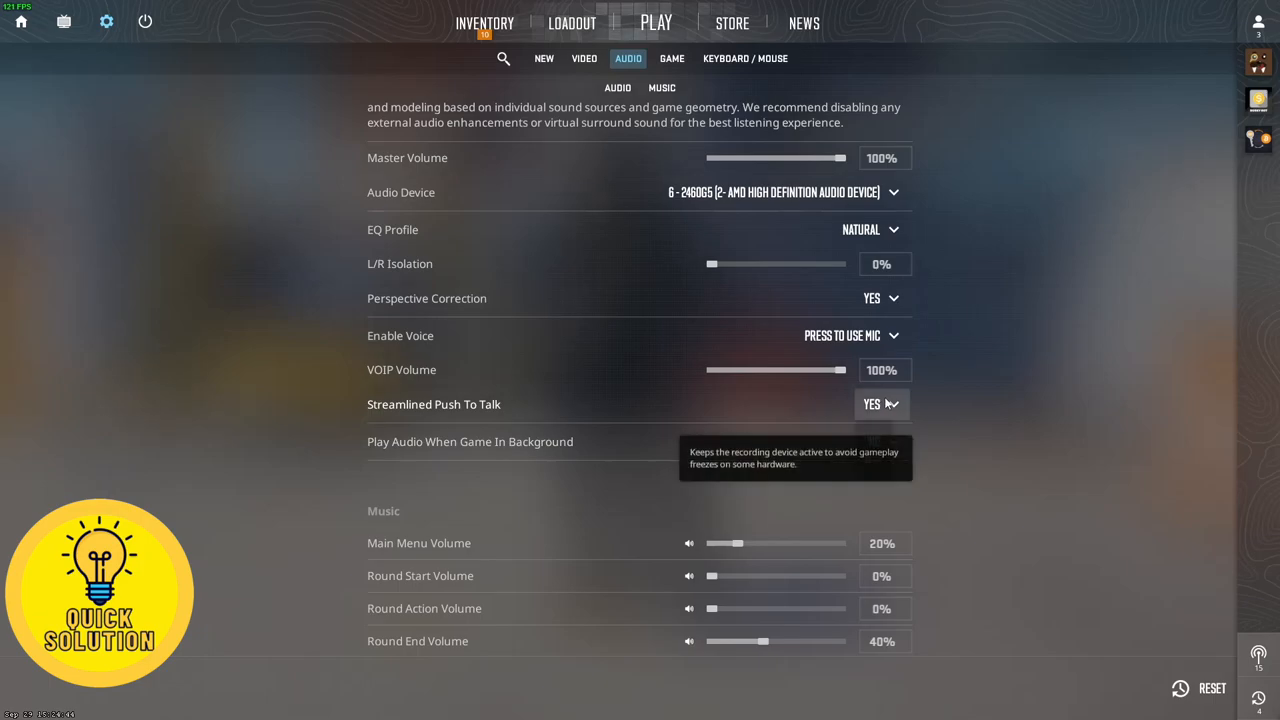
left_click(880, 404)
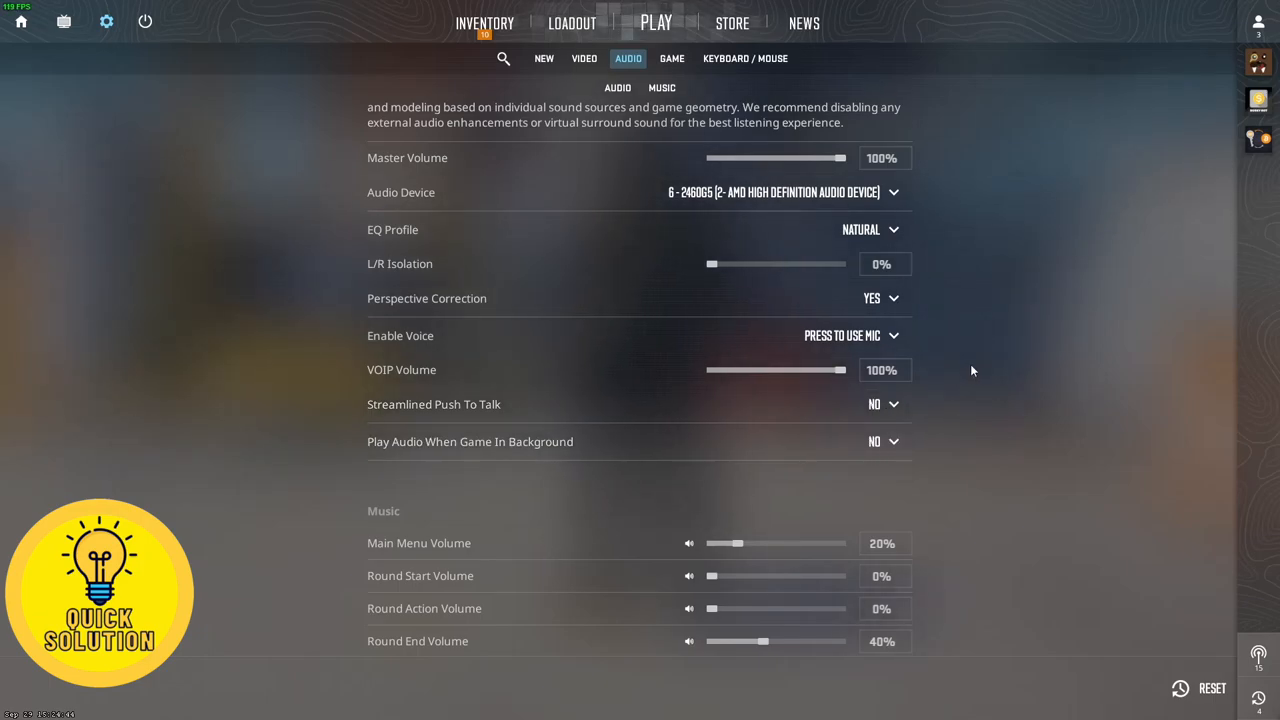